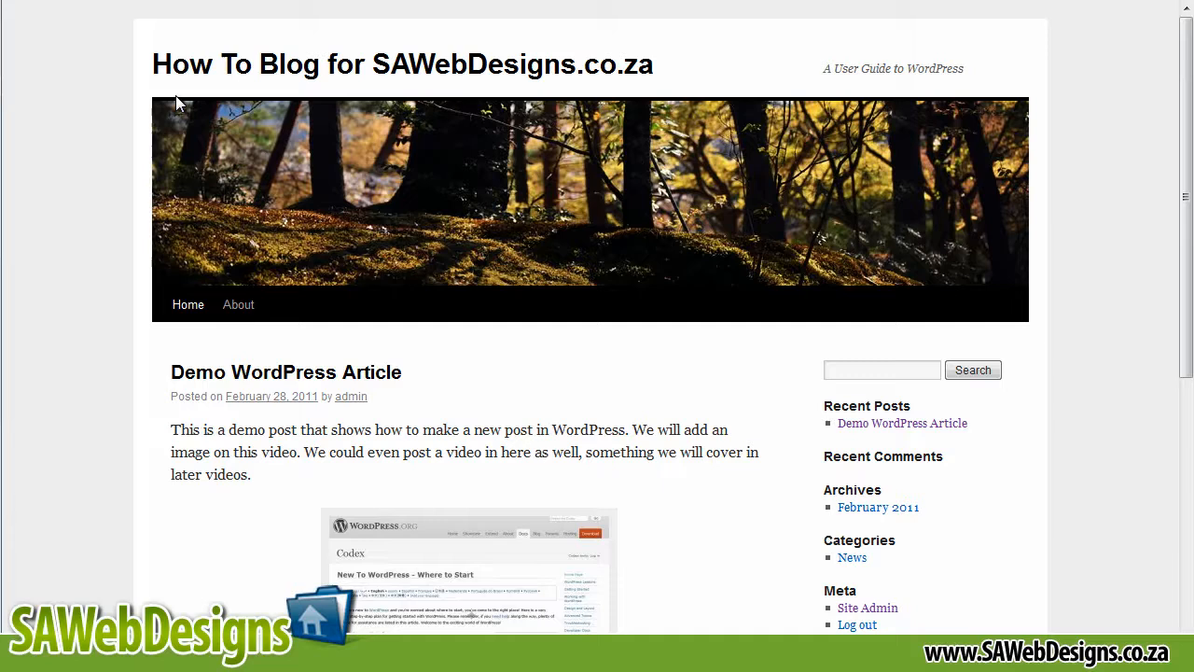
Bring up the Add Video dialog for the Demo Wordpress Article post with empty URL and title fields.
scroll("down", 3)
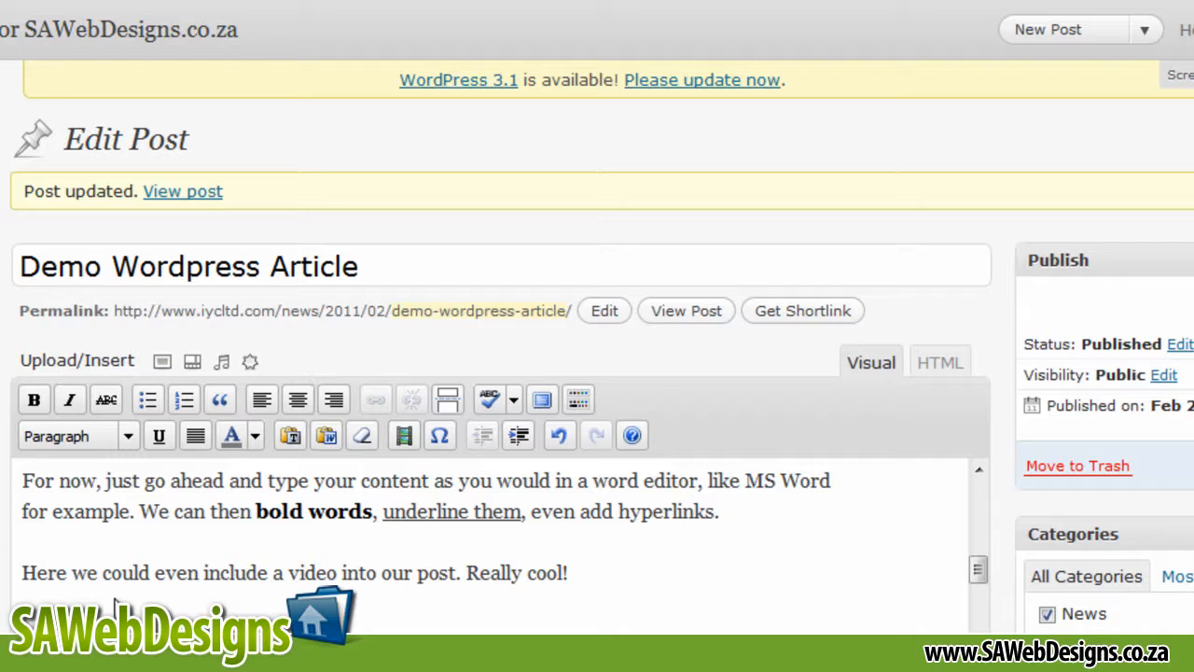
left_click(161, 362)
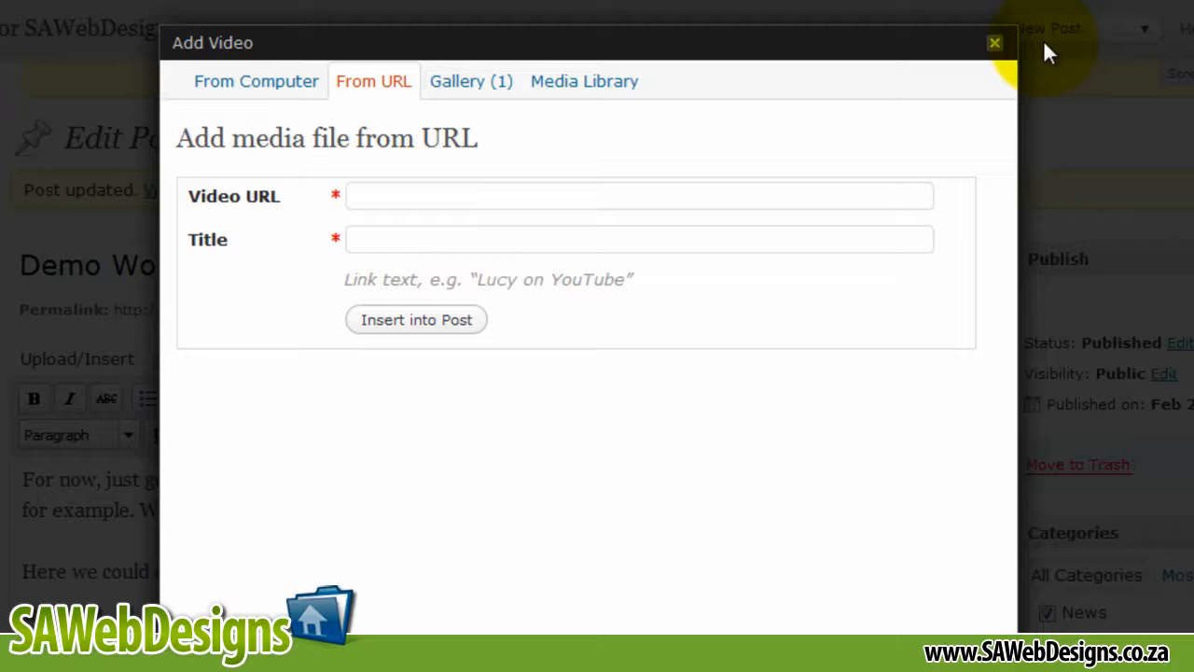
left_click(995, 43)
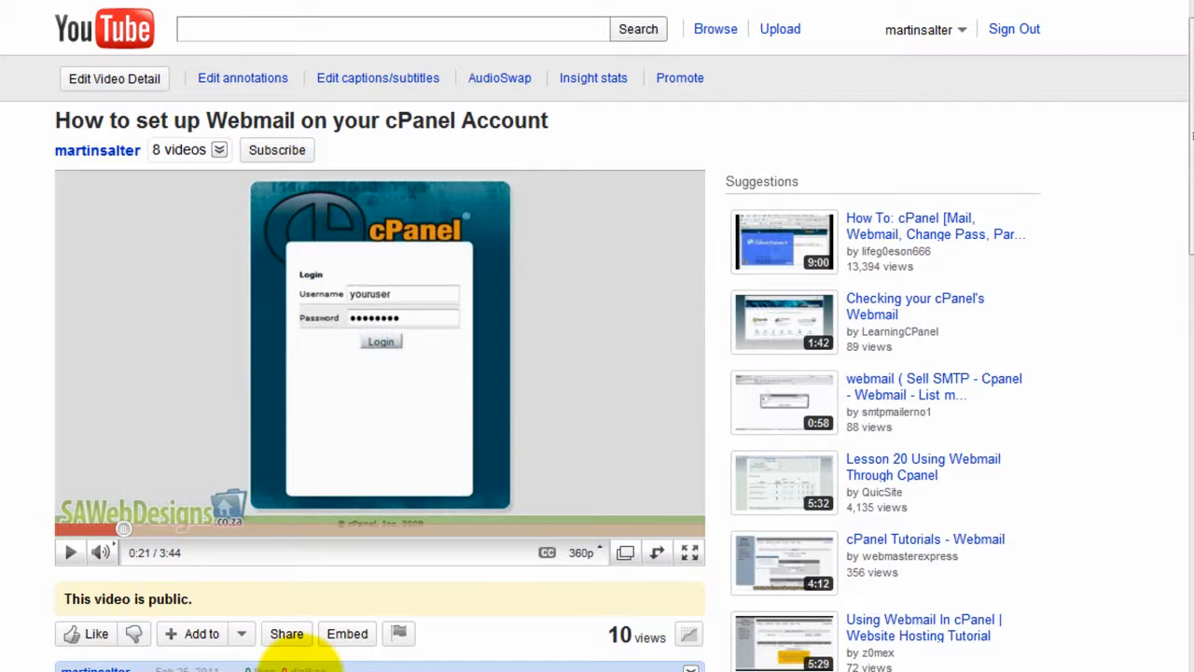
mouse_move(135, 634)
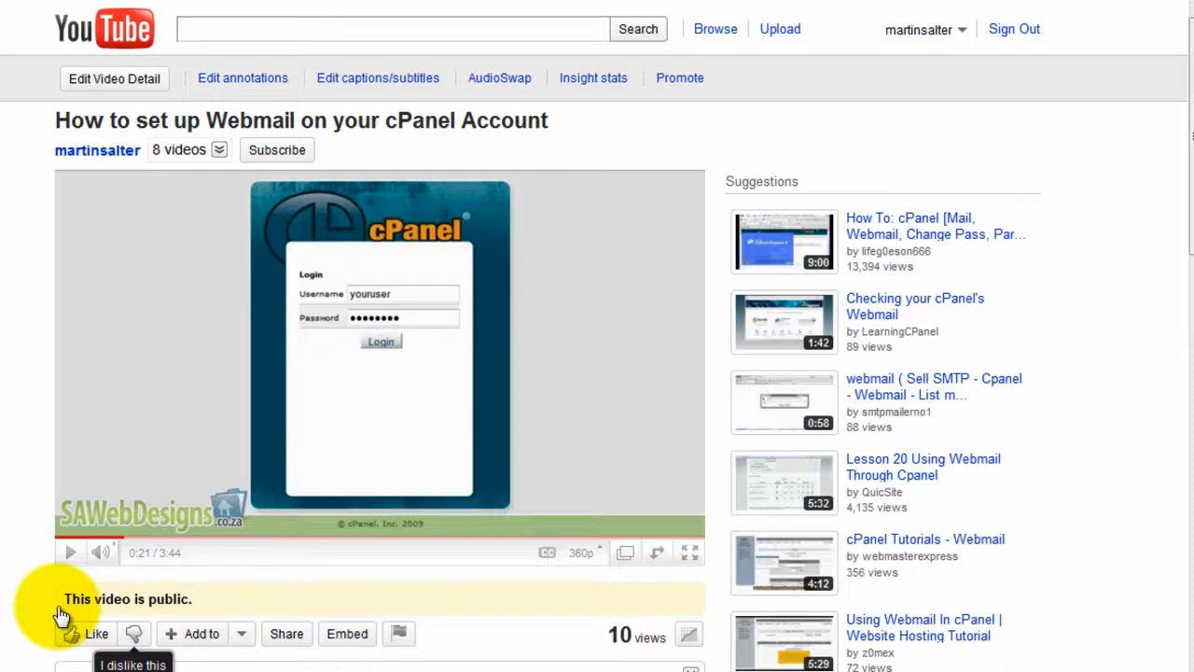
Reveal the embed code below the cPanel webmail setup video player.
left_click(347, 635)
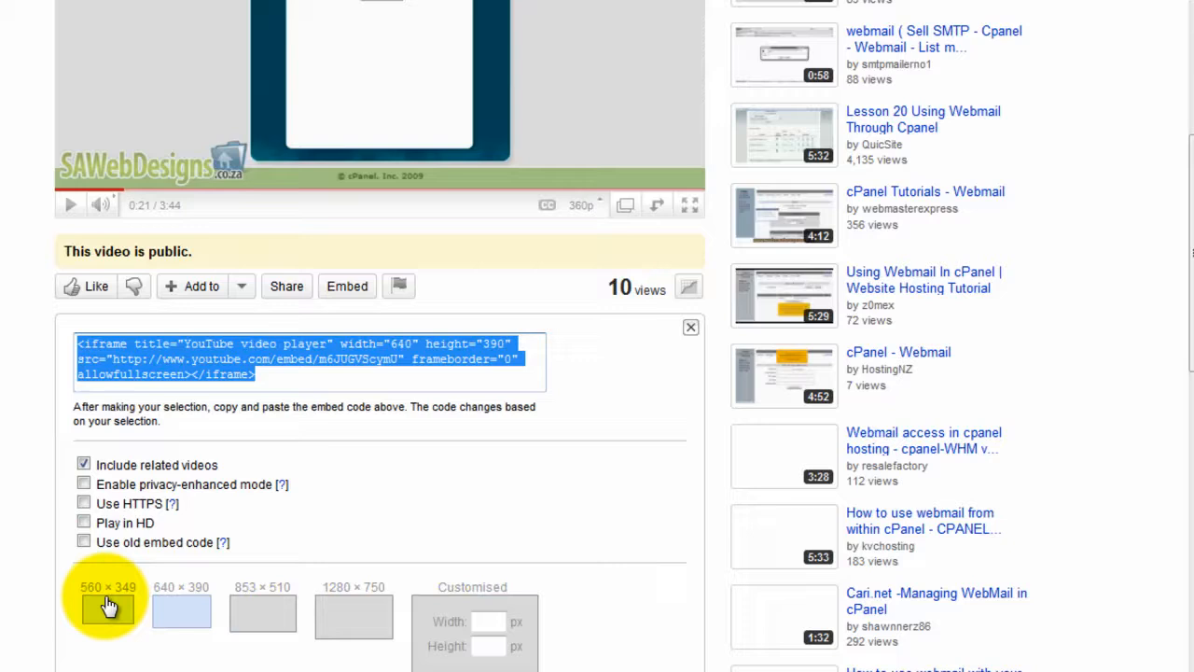
Choose the 640 by 390 player size and copy the full iframe embed code to the clipboard.
left_click(181, 612)
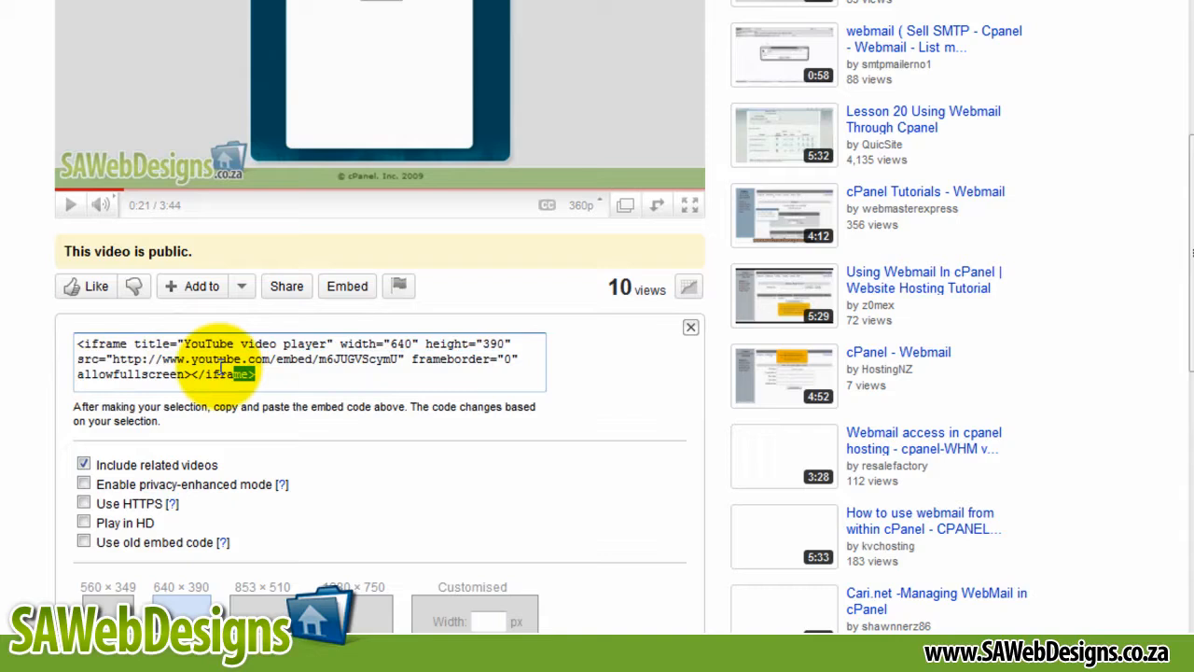
right_click(308, 358)
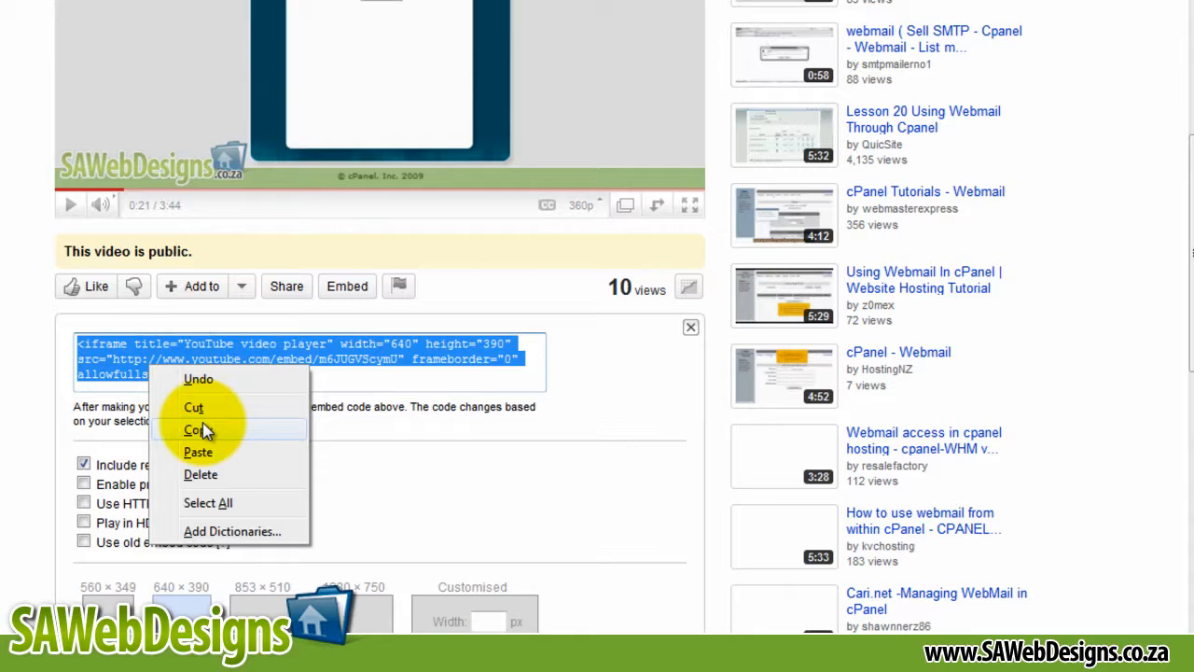
left_click(194, 430)
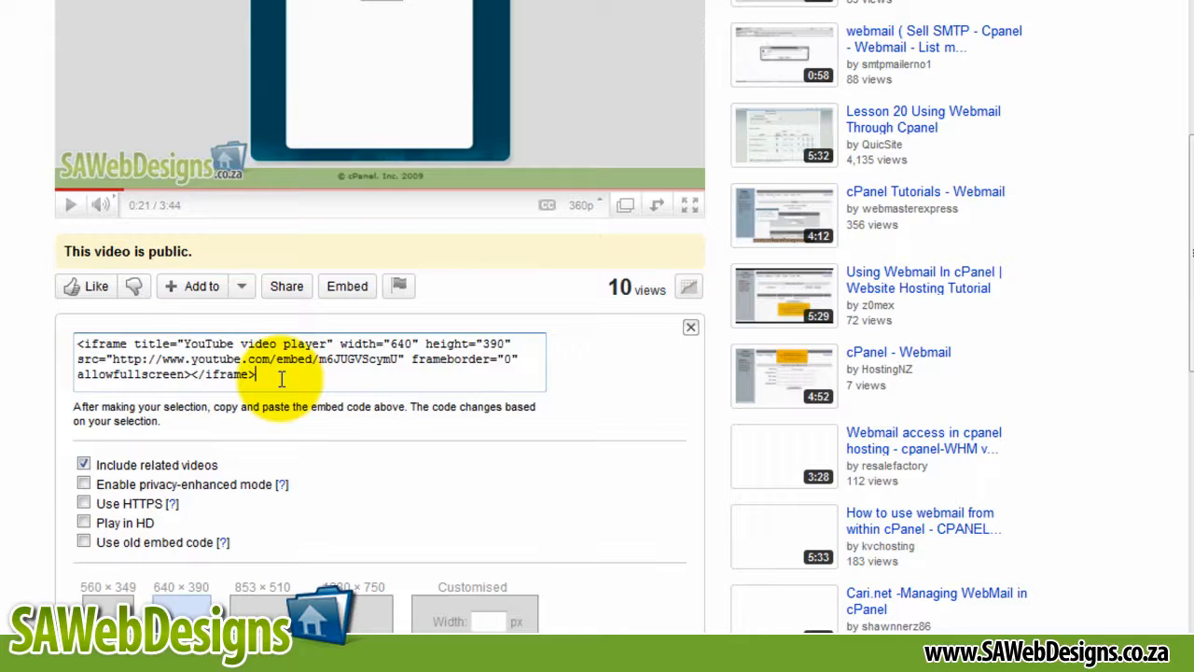
triple_click(280, 359)
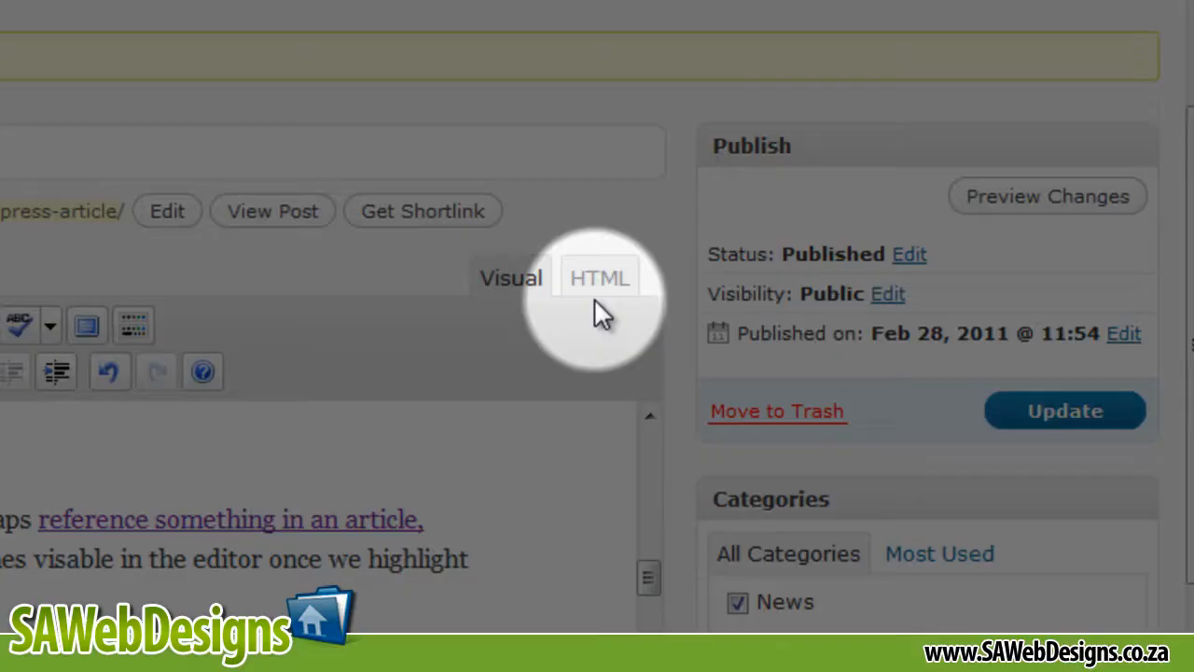
Paste the iframe code into the post's HTML after 'Really cool!' and return to the visual editor.
left_click(601, 276)
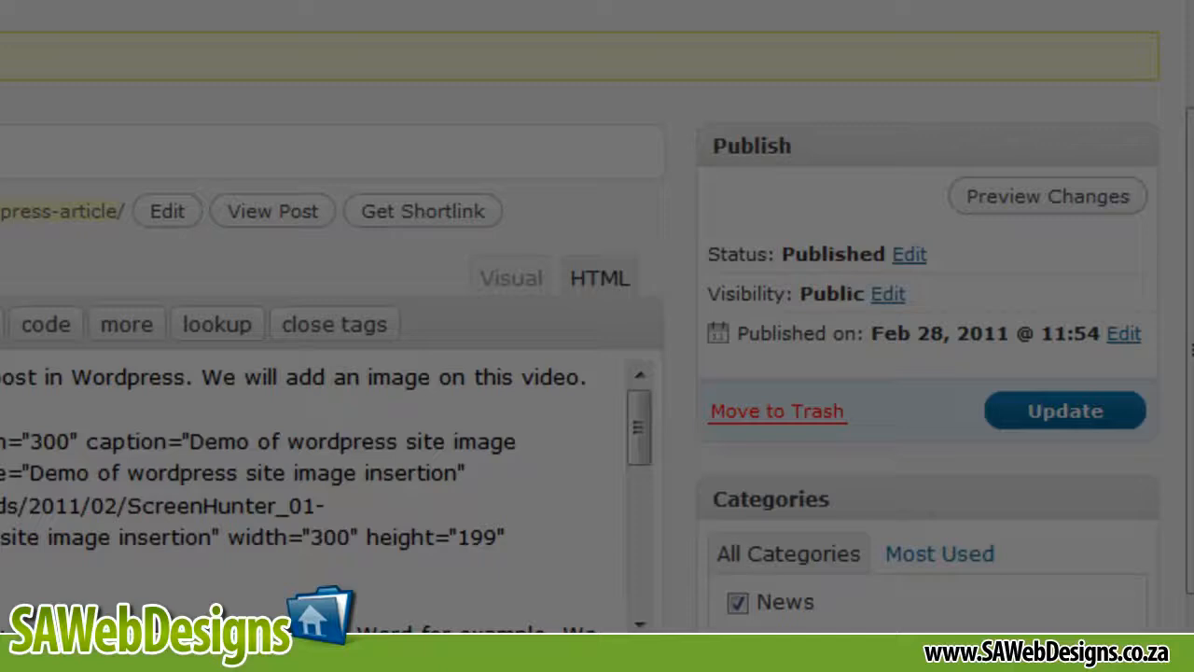
left_click(1064, 410)
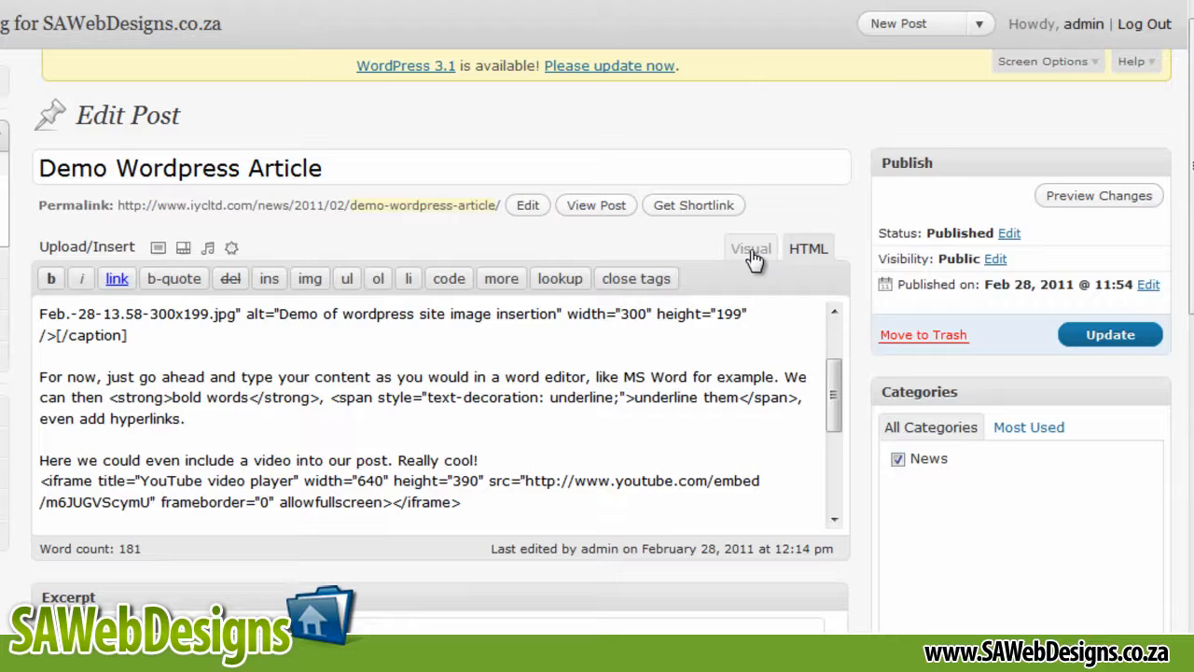
left_click(750, 248)
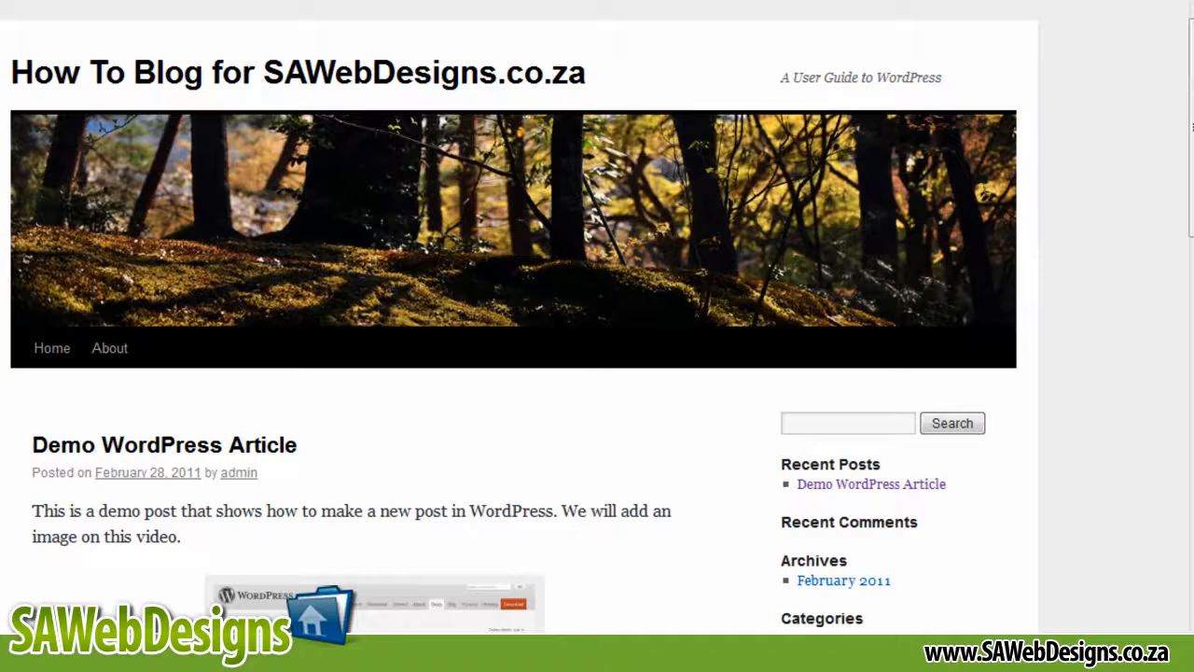
Scroll the published post down to the embedded webmail video below the text.
scroll("down", 3)
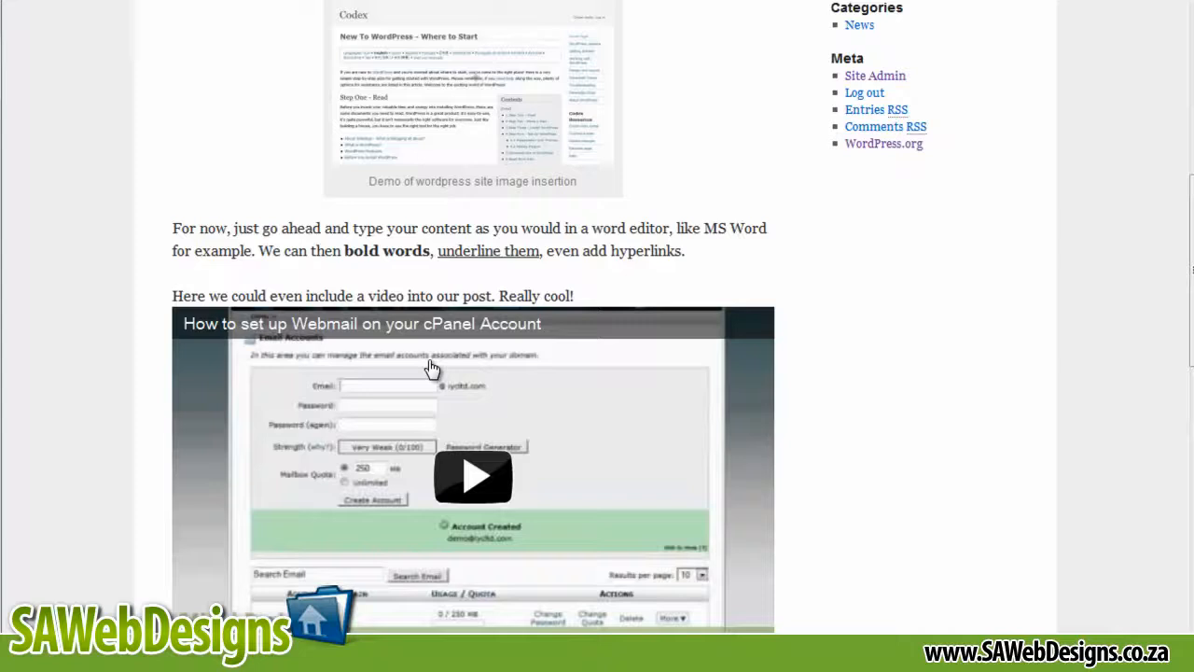